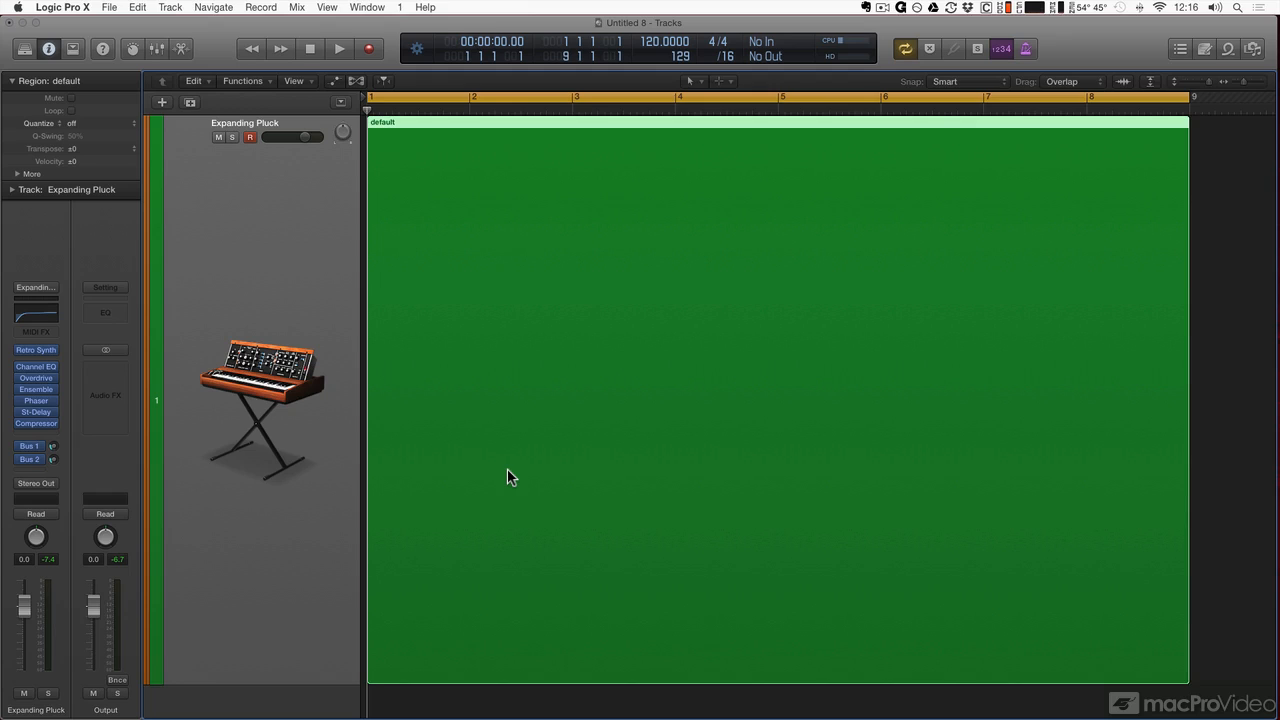
pyautogui.moveTo(528, 392)
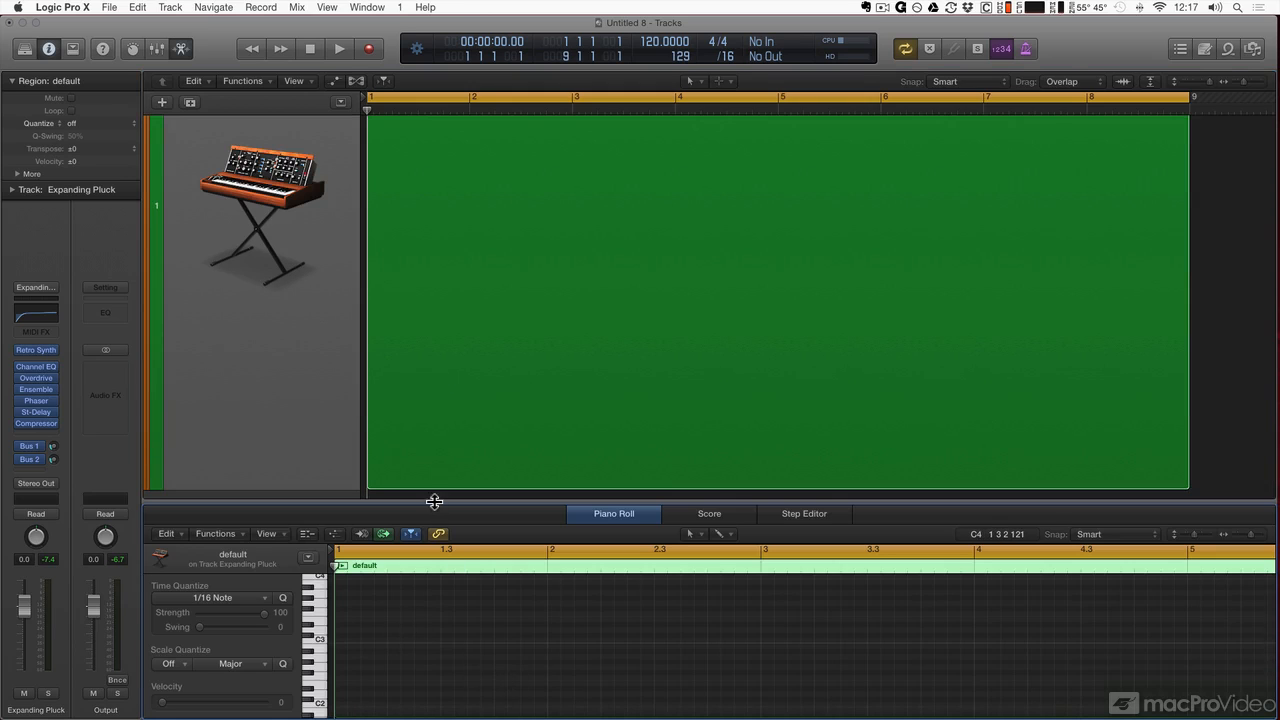
# - Enlarge the piano roll and set Scale Quantize to C Lydian
pyautogui.moveTo(436, 500); pyautogui.dragTo(440, 394)
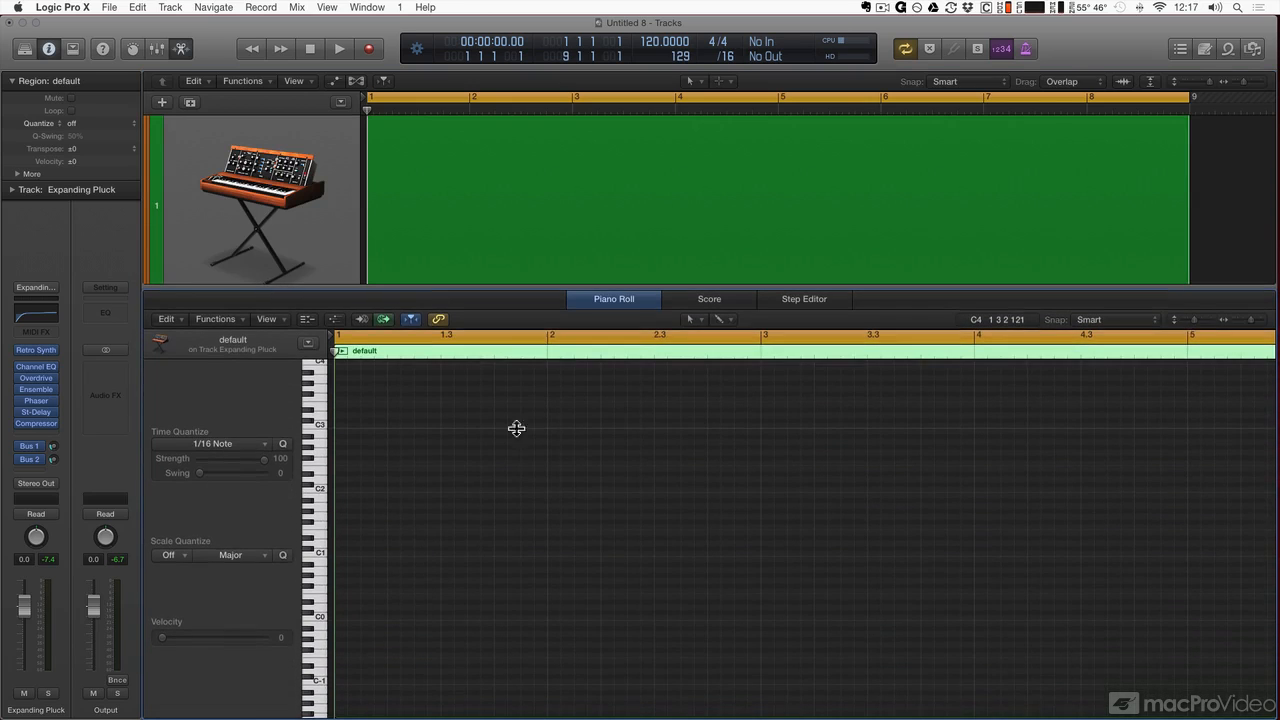
pyautogui.click(690, 320)
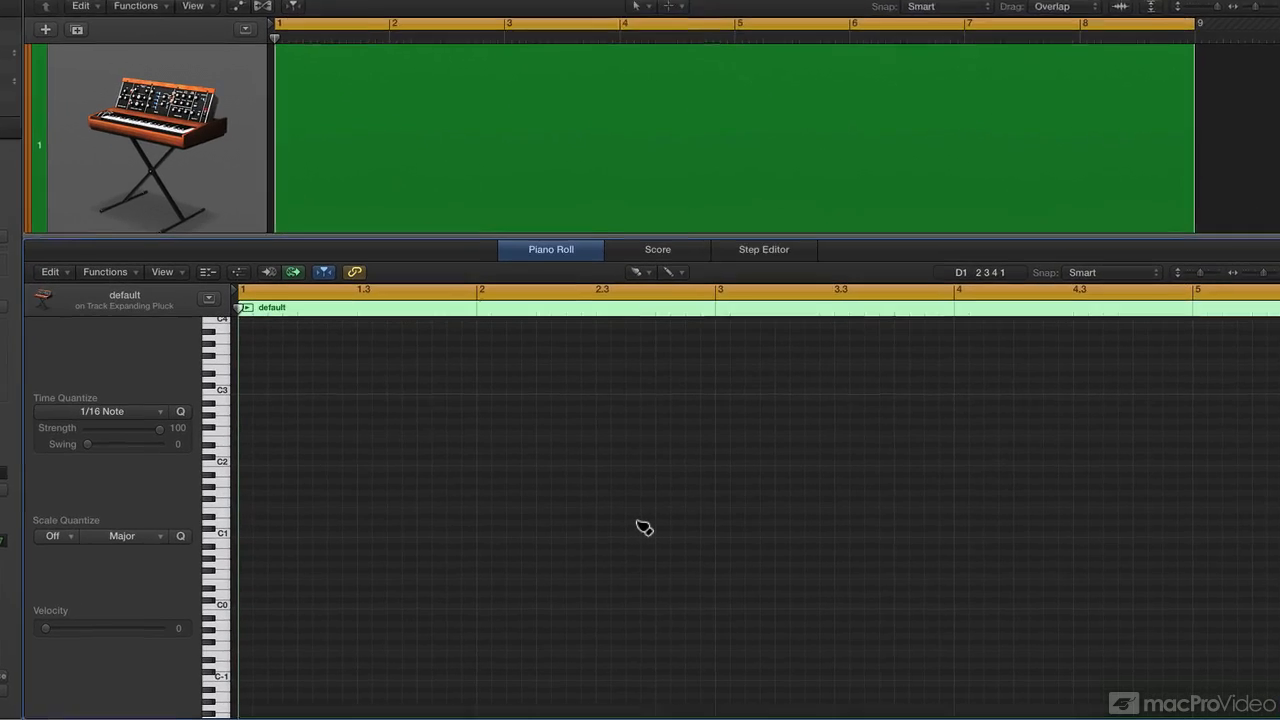
pyautogui.click(122, 536)
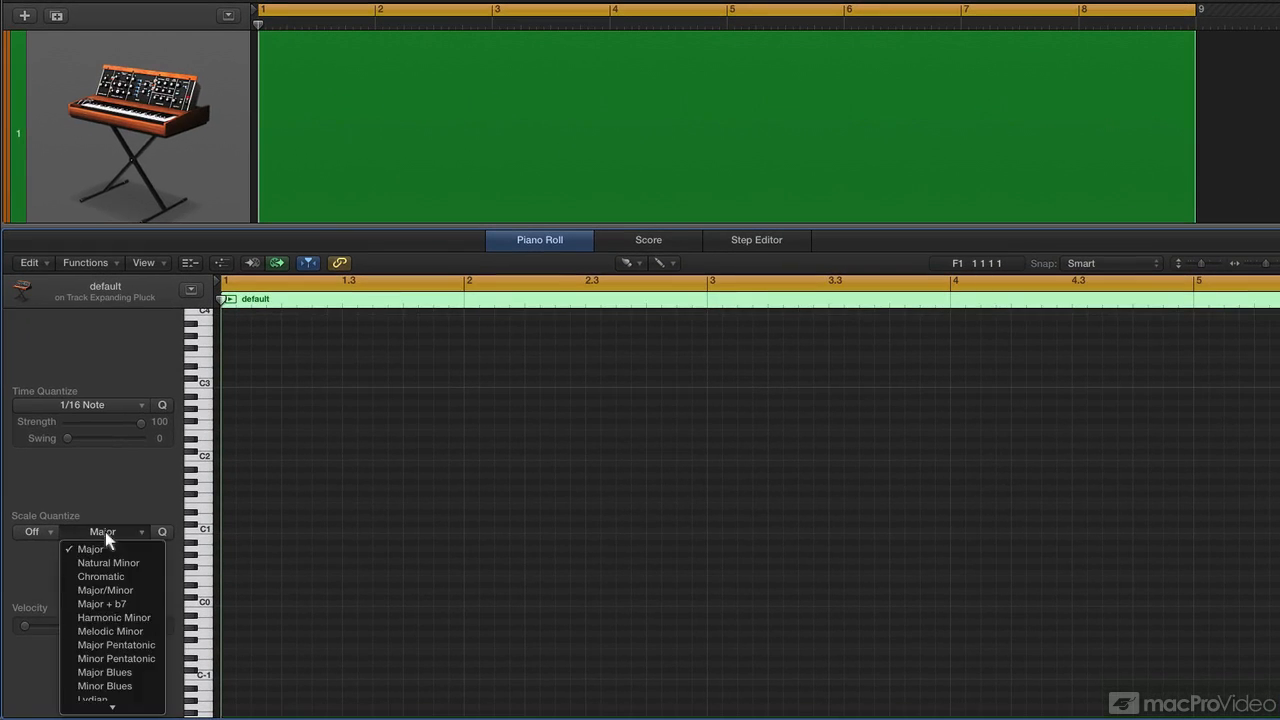
pyautogui.moveTo(110, 700)
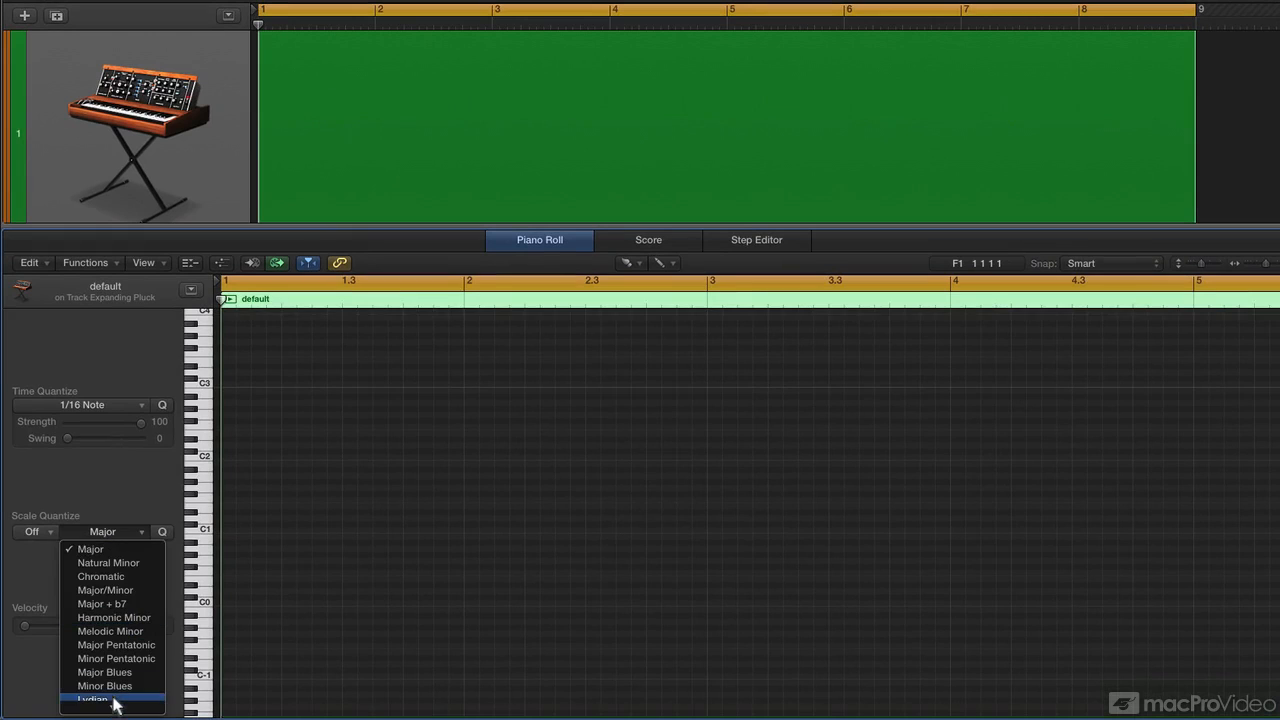
pyautogui.click(92, 698)
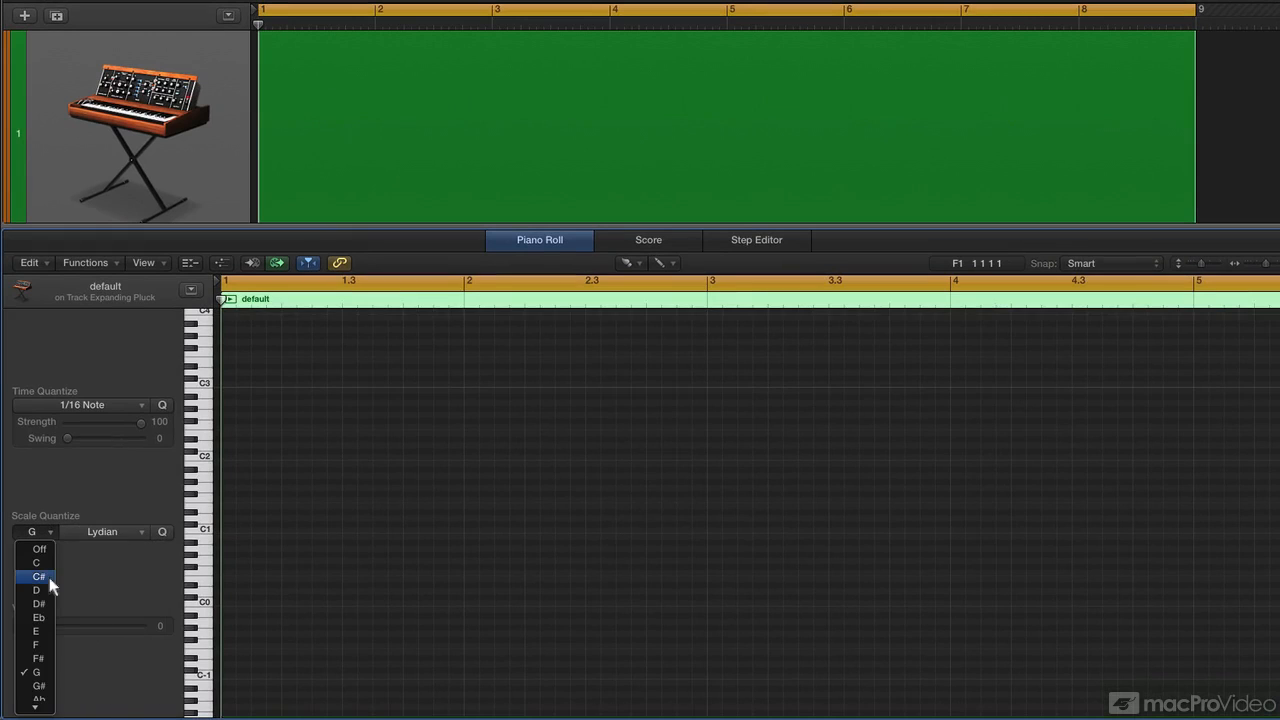
pyautogui.click(36, 562)
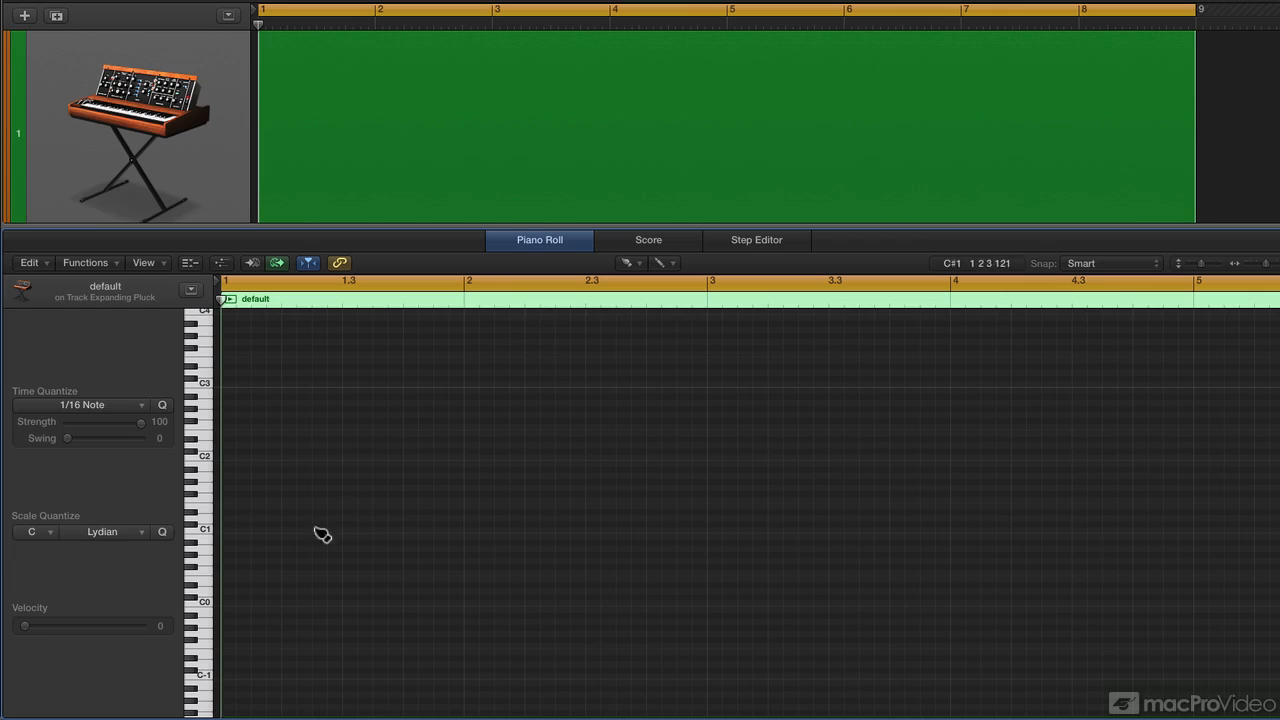
pyautogui.moveTo(276, 542)
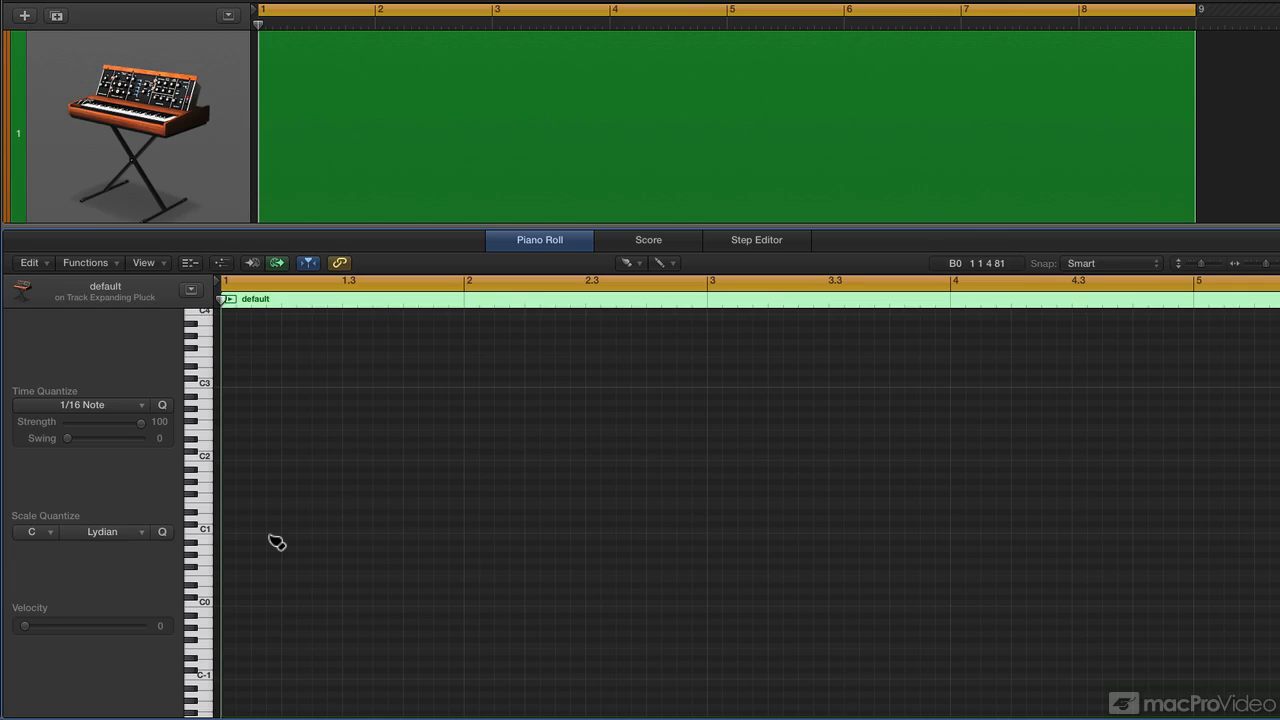
pyautogui.moveTo(368, 508)
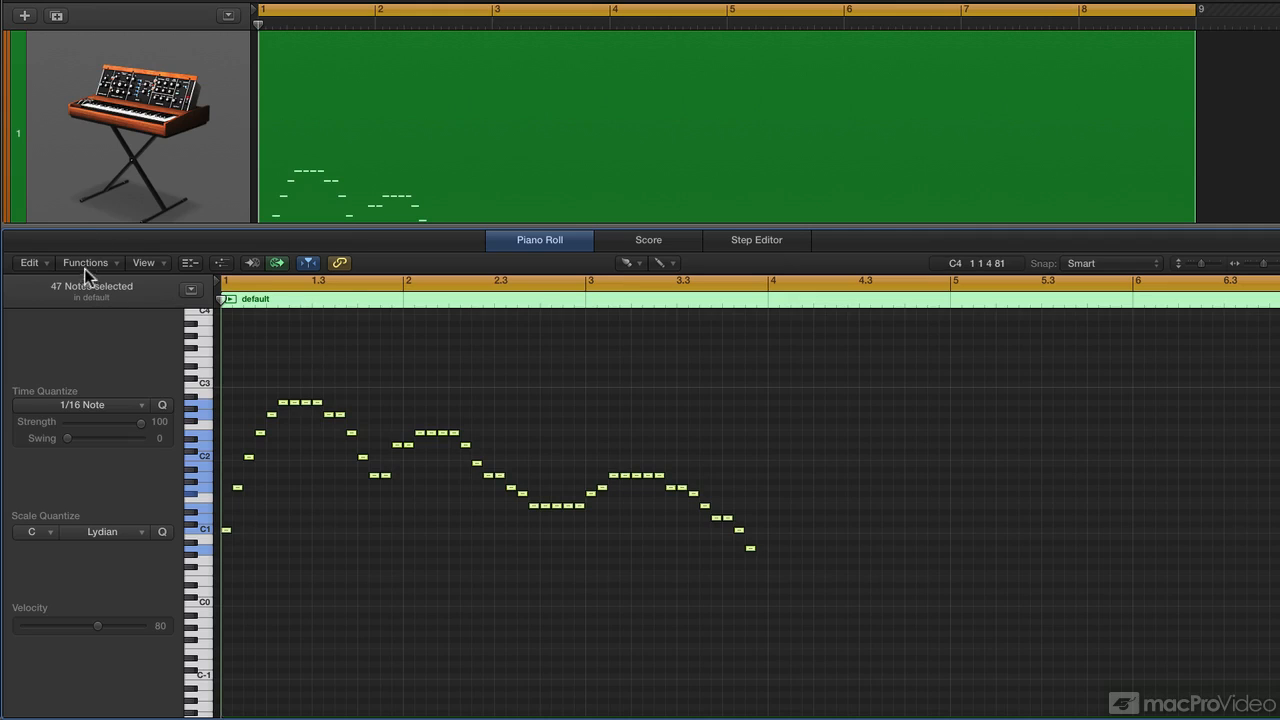
pyautogui.moveTo(224, 372)
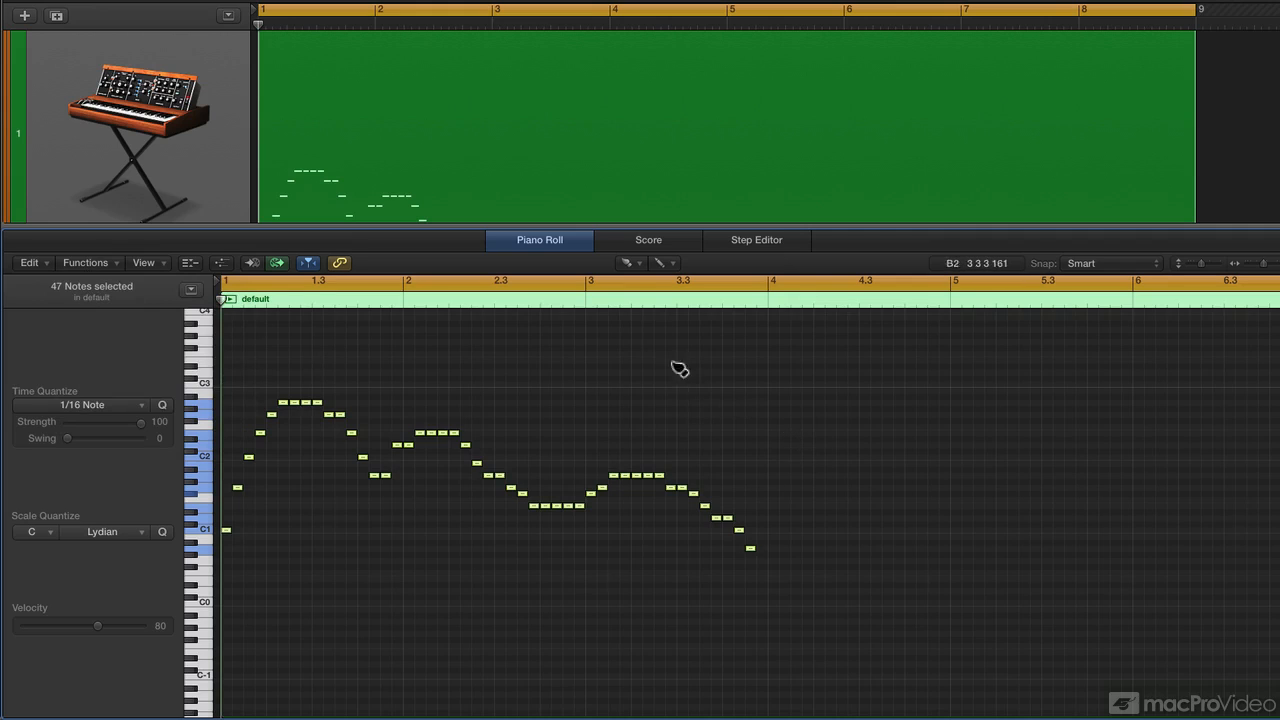
pyautogui.moveTo(632, 340)
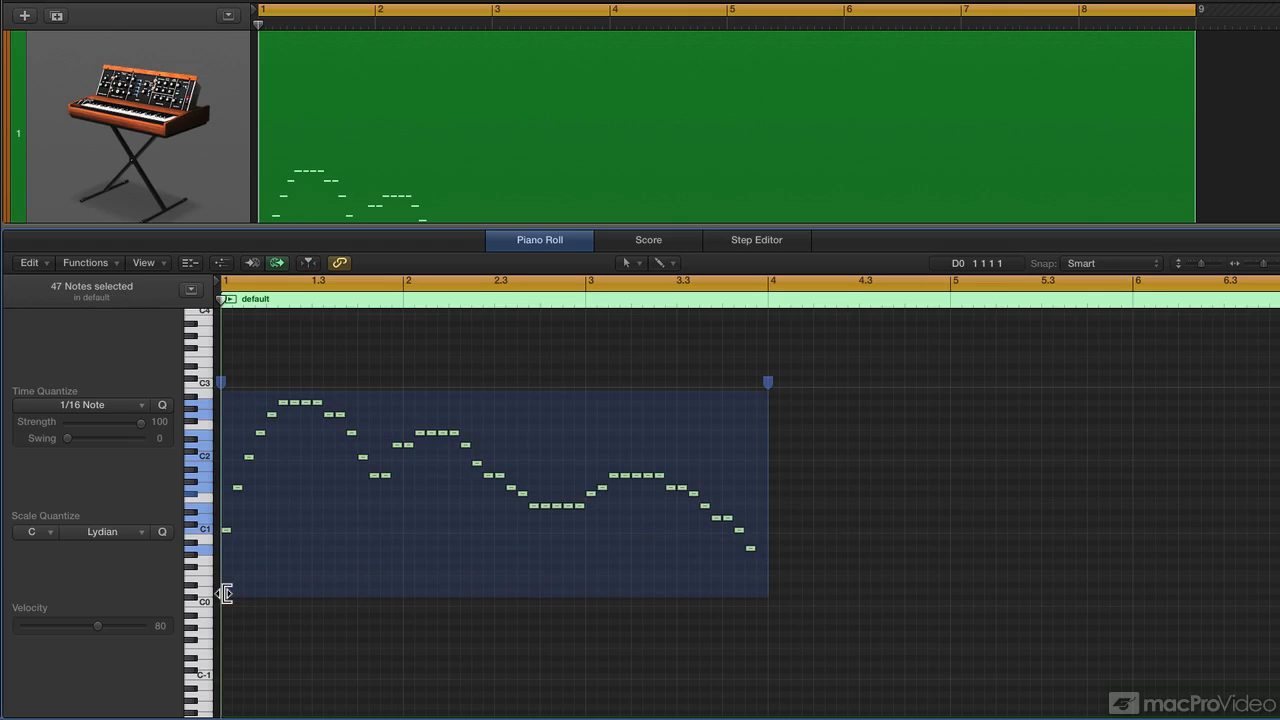
pyautogui.moveTo(604, 404)
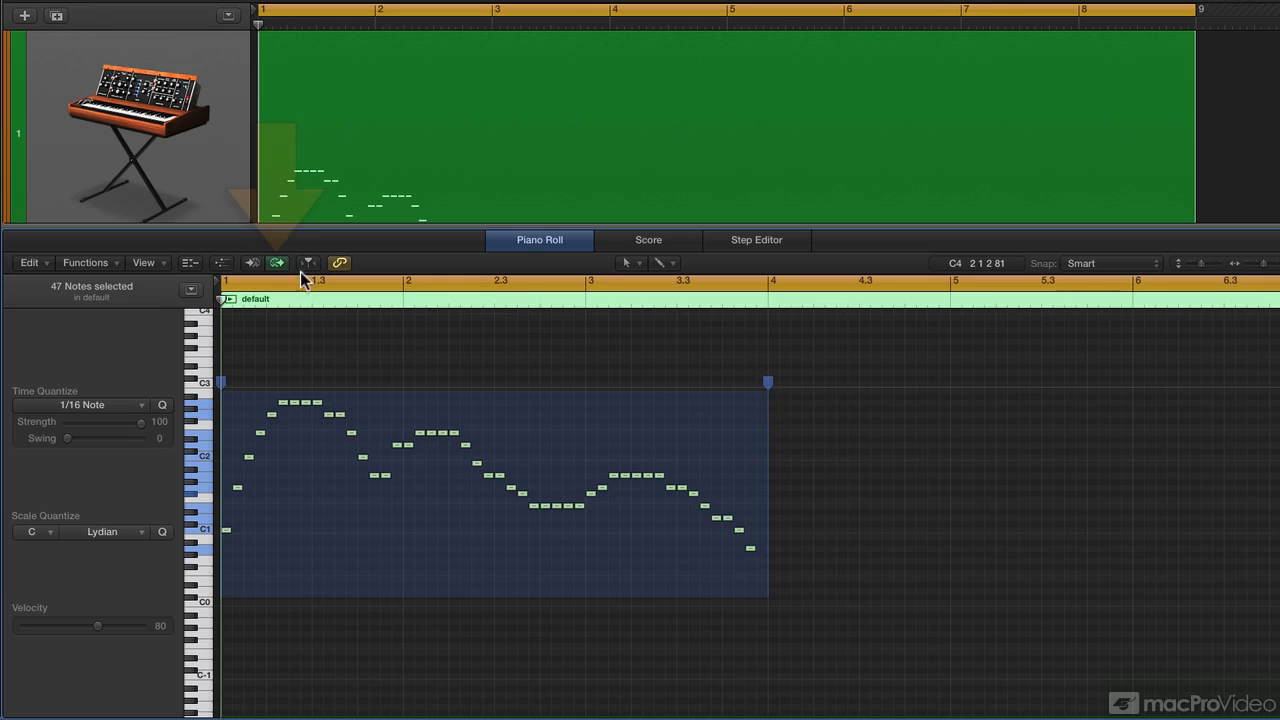
# - Turn off MIDI Out so selected notes no longer sound
pyautogui.click(276, 262)
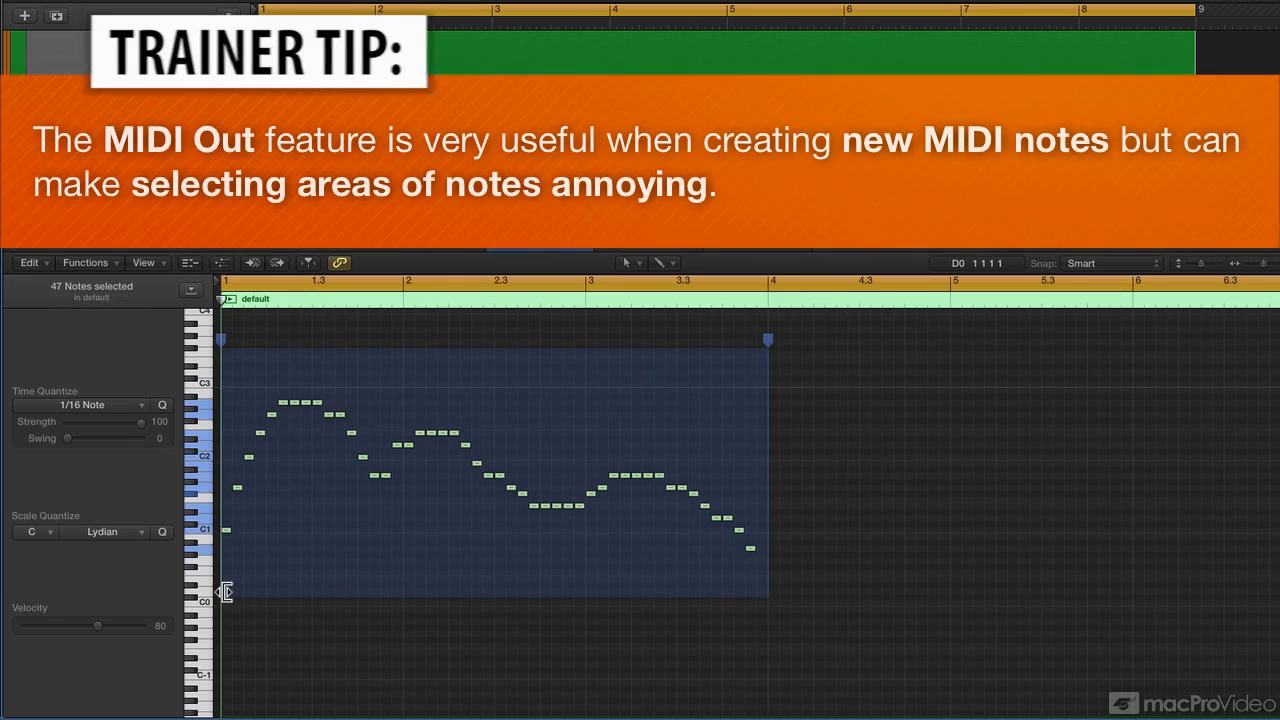
pyautogui.moveTo(464, 468)
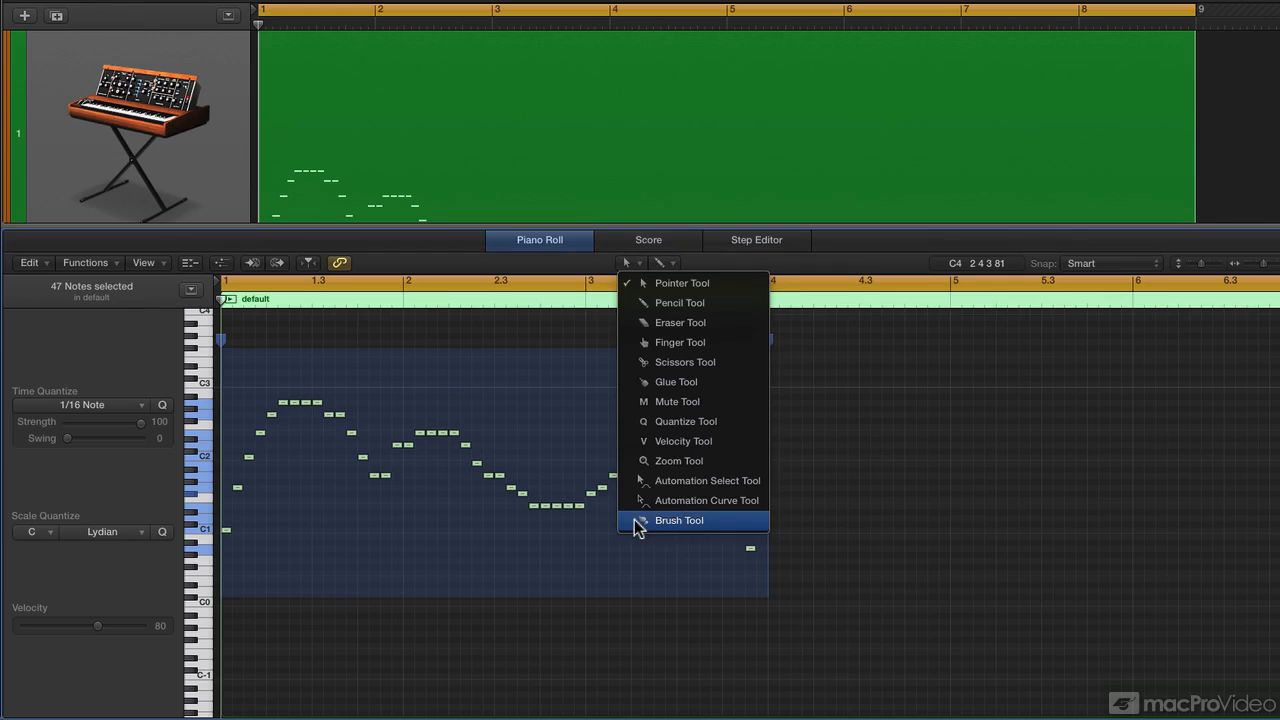
# - Define the selected melody as the brush pattern and brush a second copy above it
pyautogui.click(680, 520)
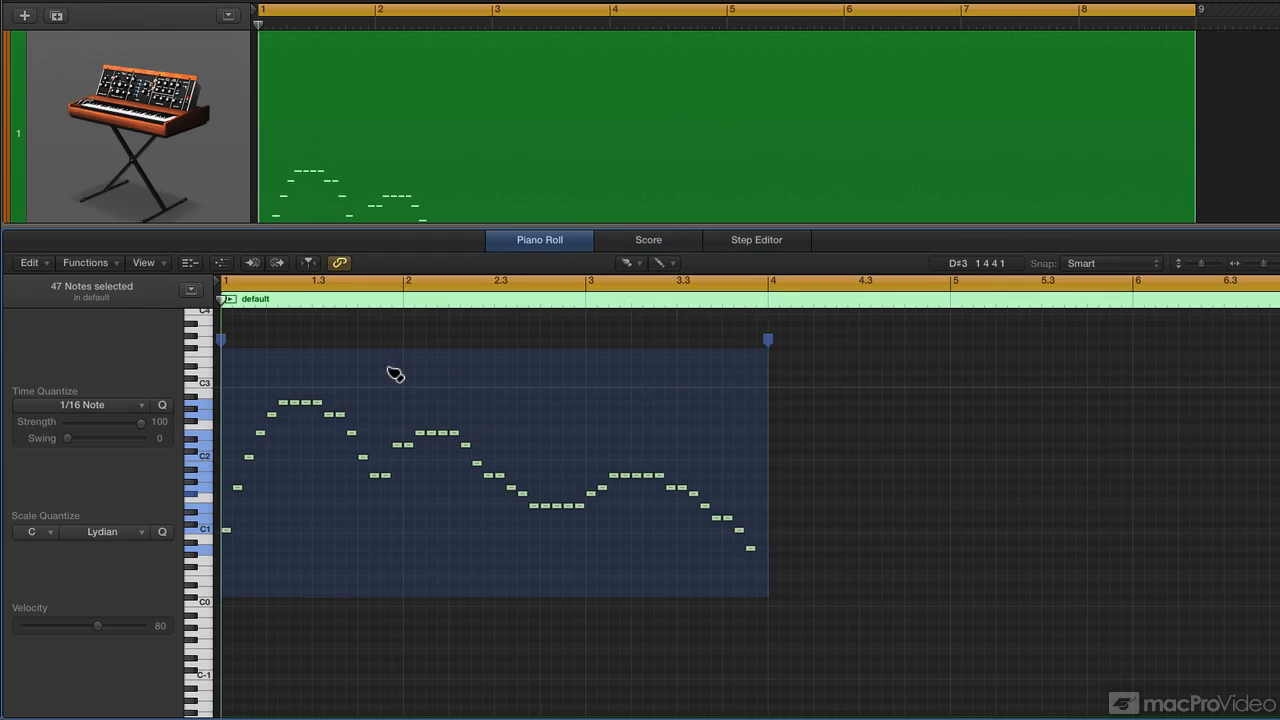
pyautogui.rightClick(396, 374)
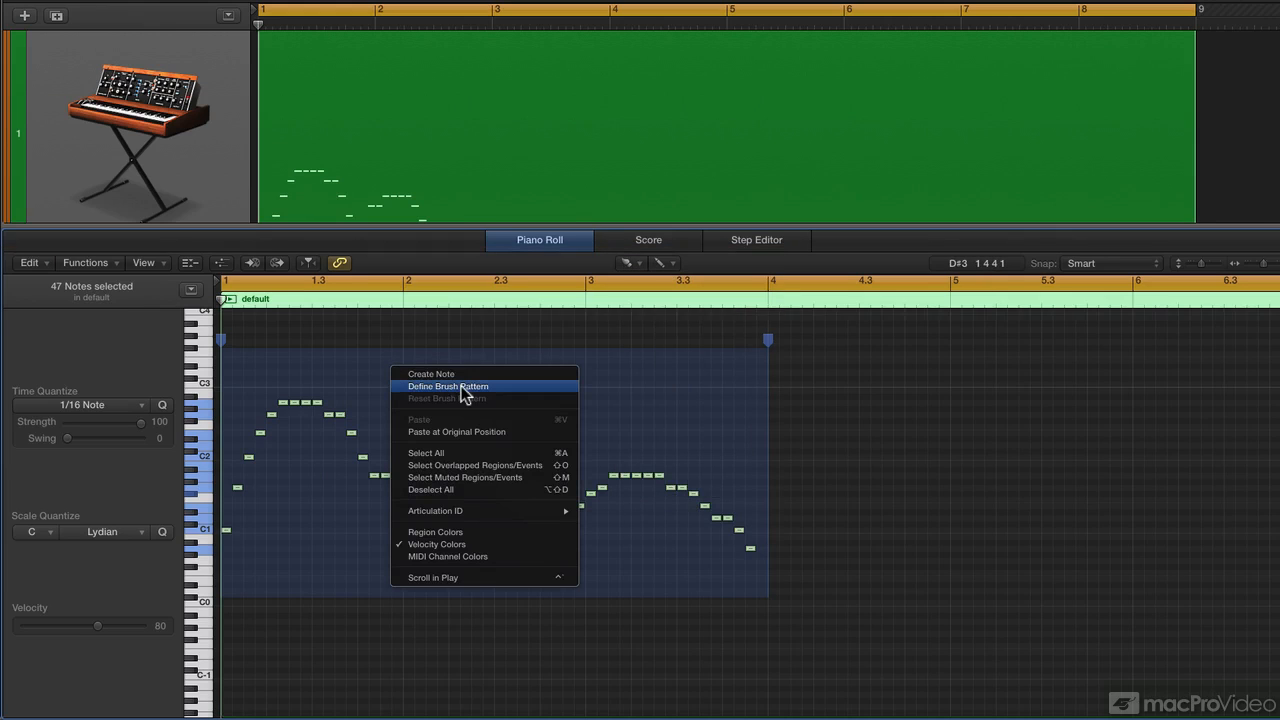
pyautogui.click(468, 392)
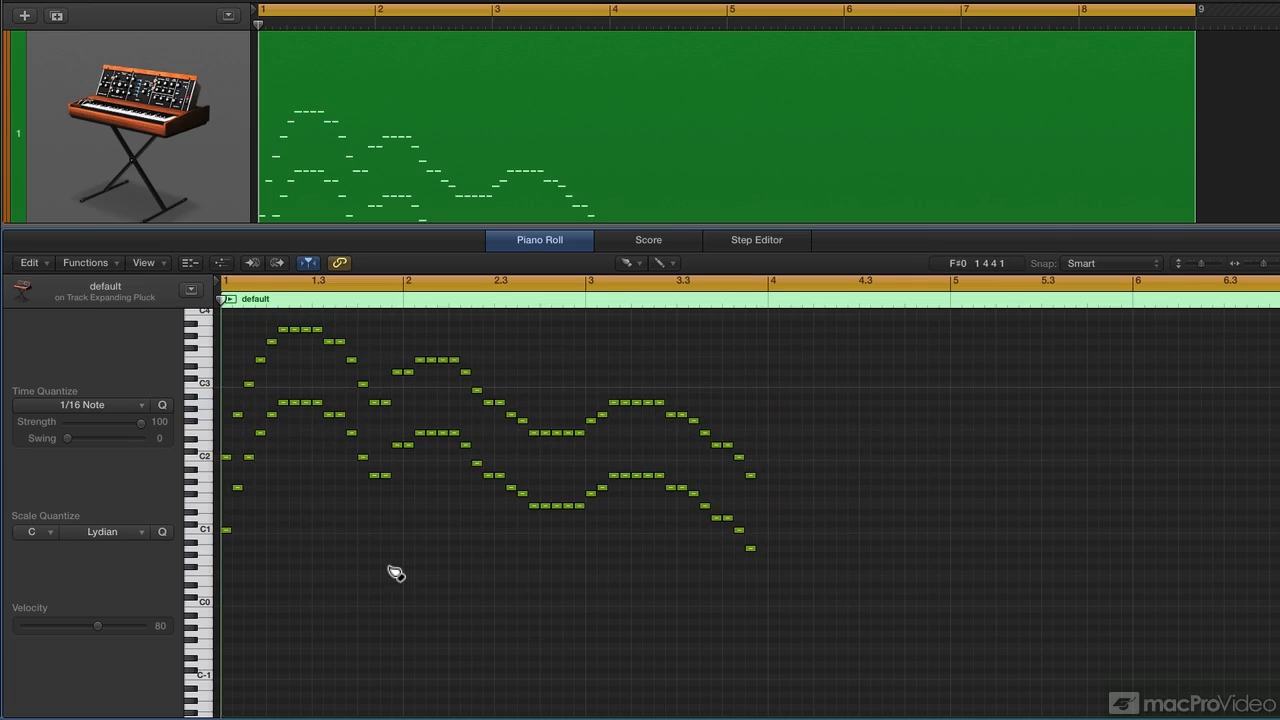
pyautogui.click(376, 280)
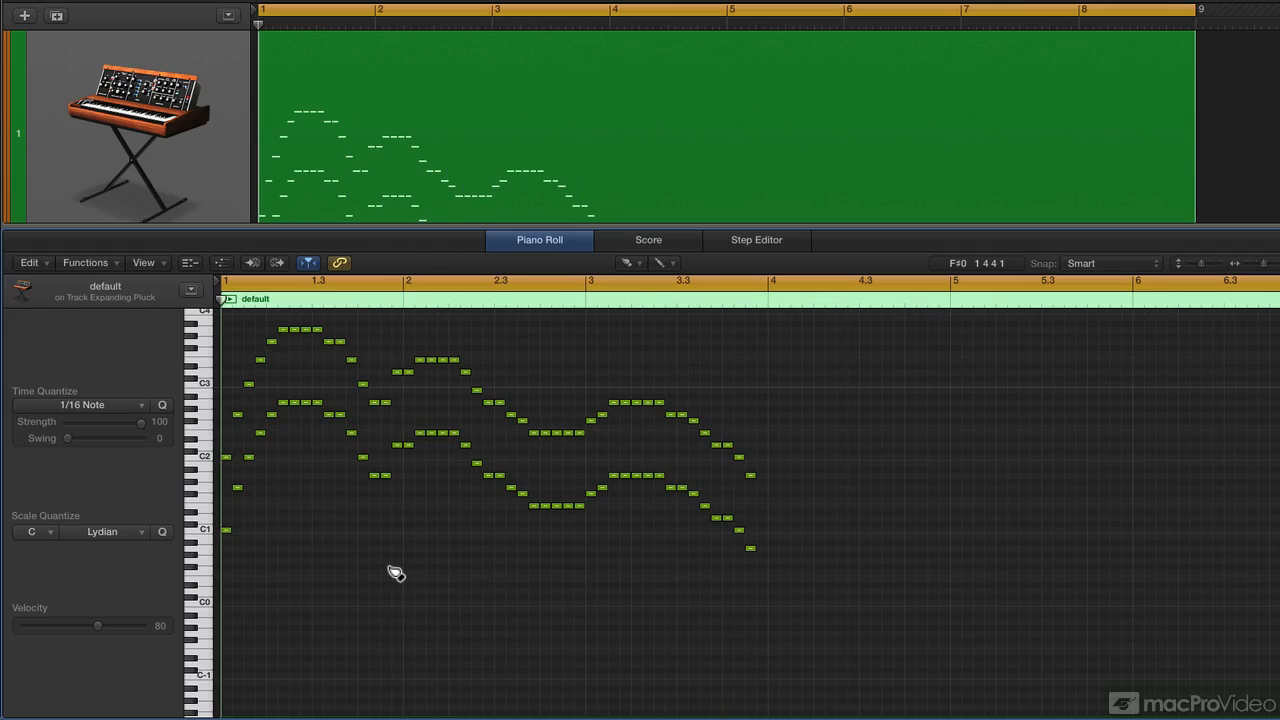
pyautogui.moveTo(520, 354)
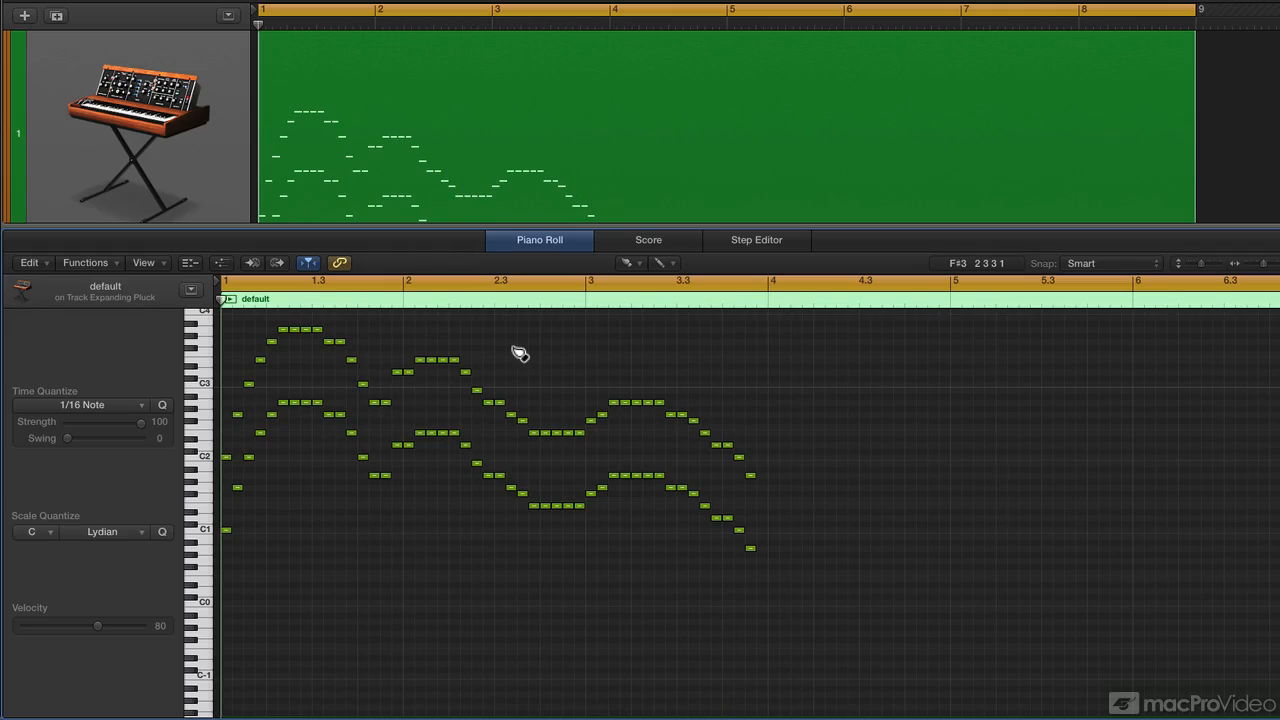
# - Reset the brush pattern from the piano roll's right-click menu
pyautogui.rightClick(520, 354)
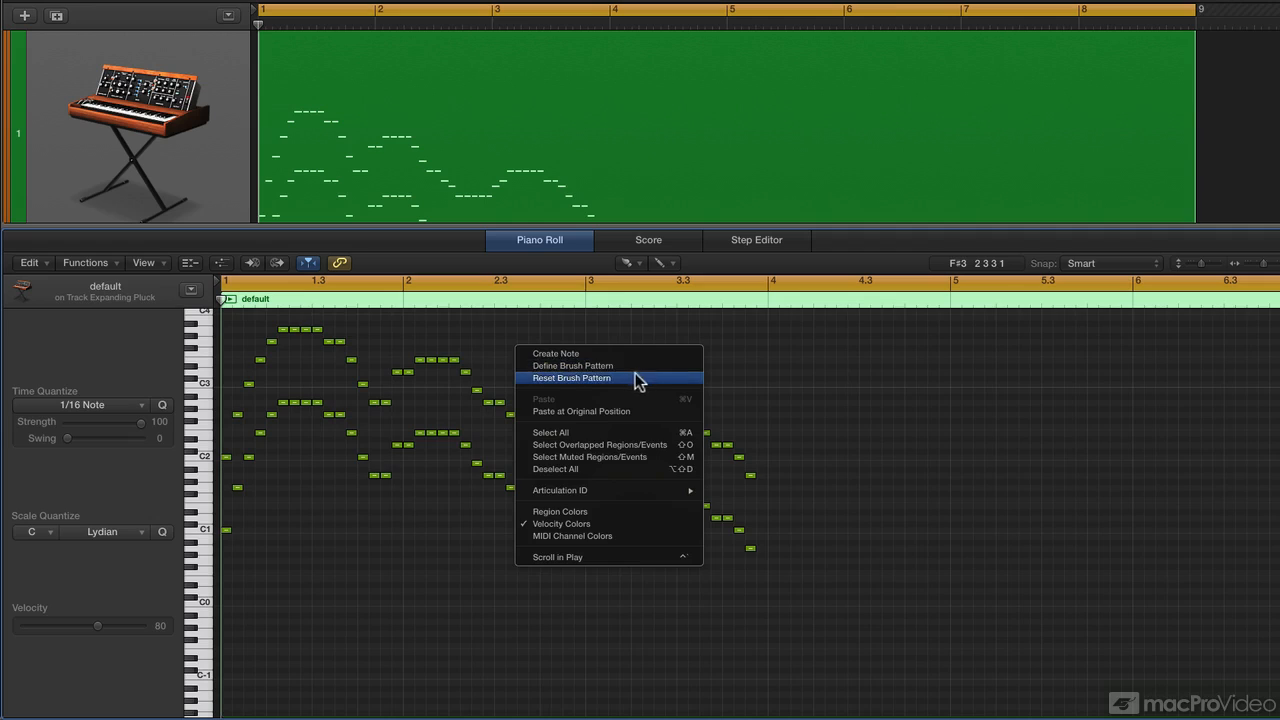
pyautogui.click(572, 378)
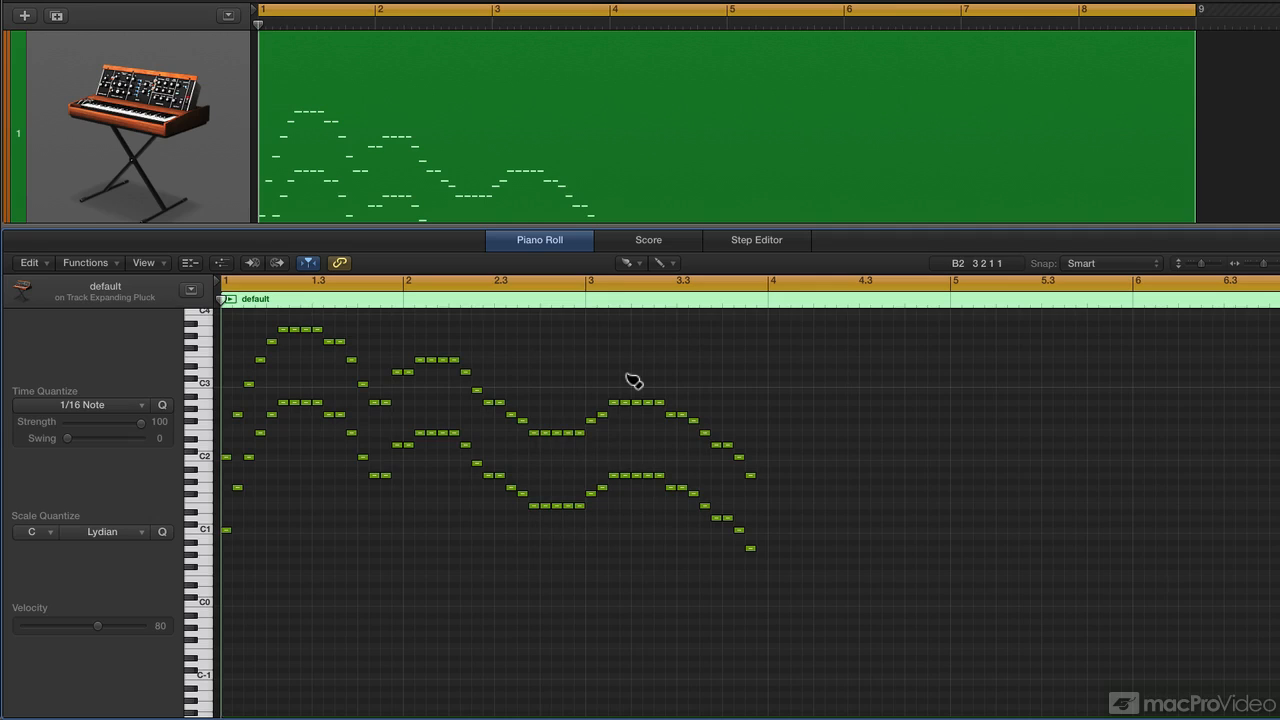
pyautogui.moveTo(568, 560)
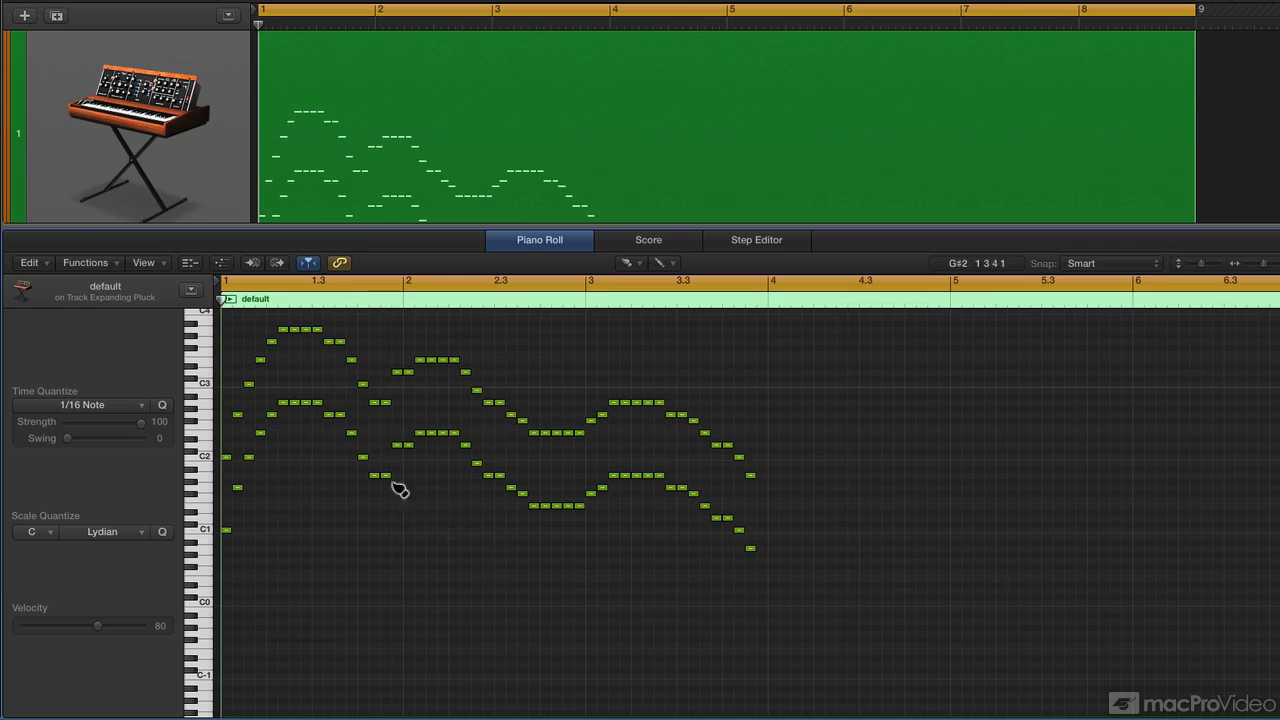
pyautogui.moveTo(236, 540)
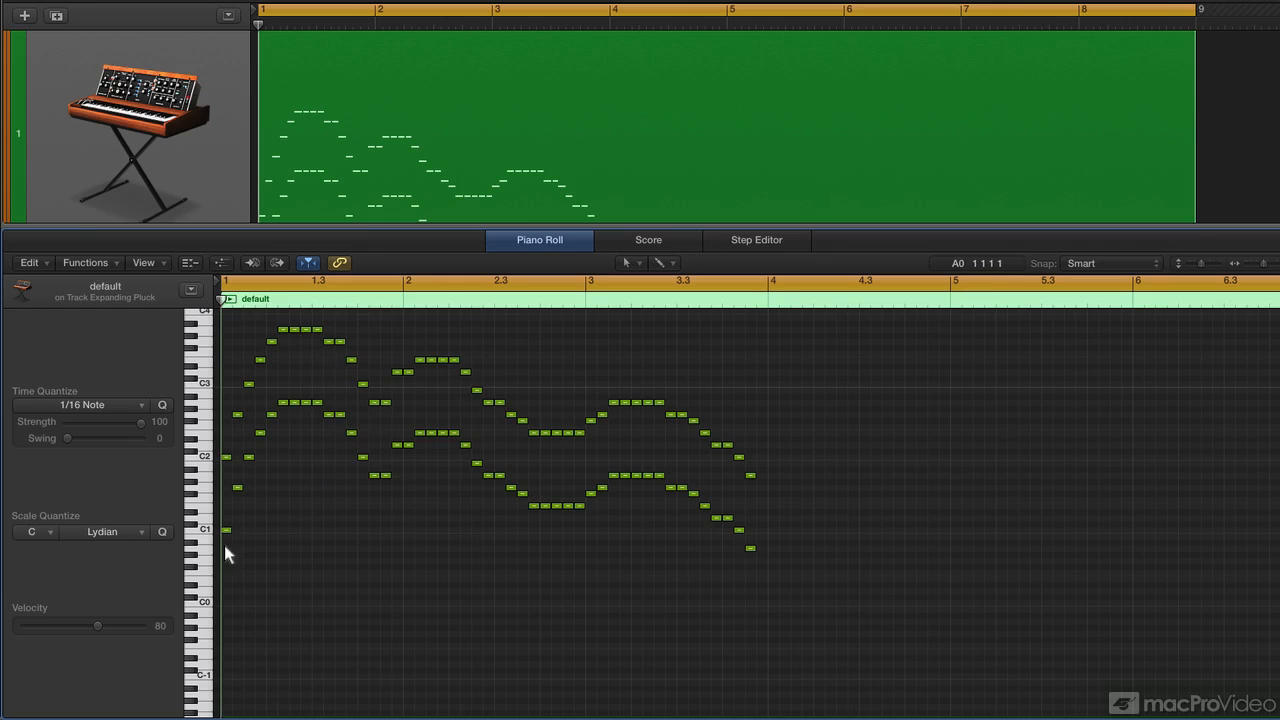
# - Brush a new melodic line low in the region beneath the two melody layers
pyautogui.moveTo(224, 550); pyautogui.dragTo(768, 420)
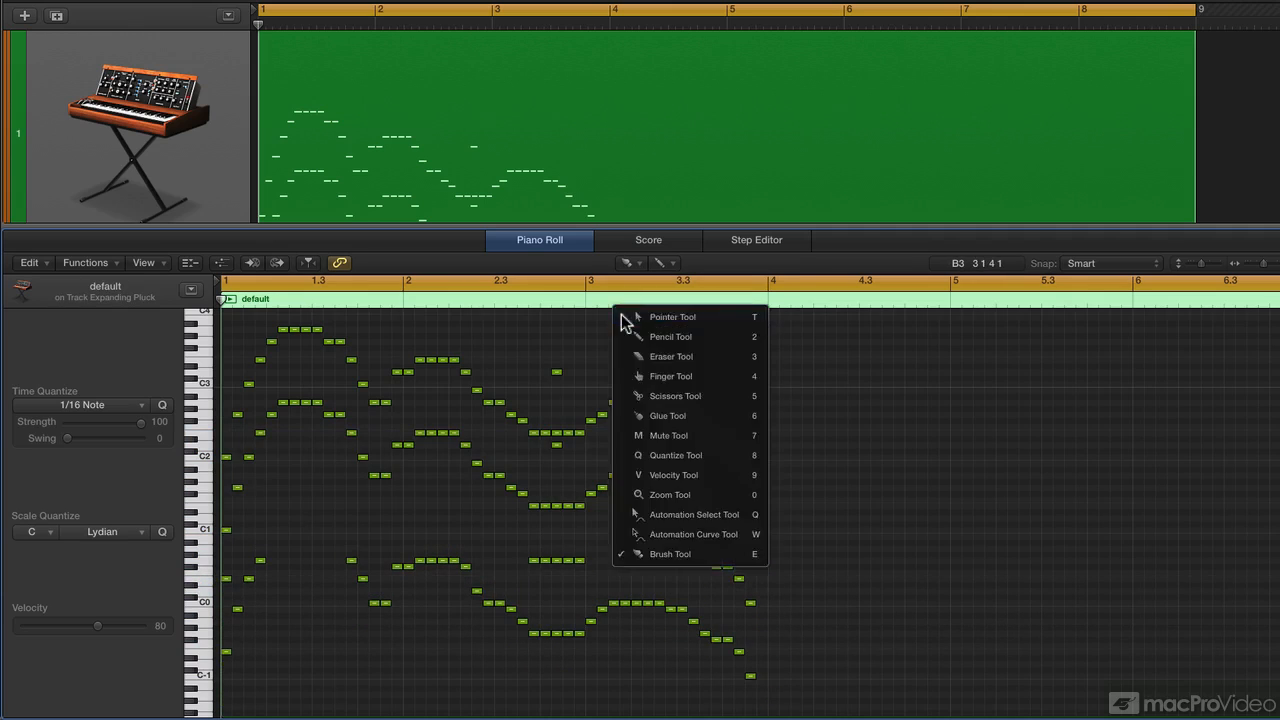
pyautogui.click(672, 316)
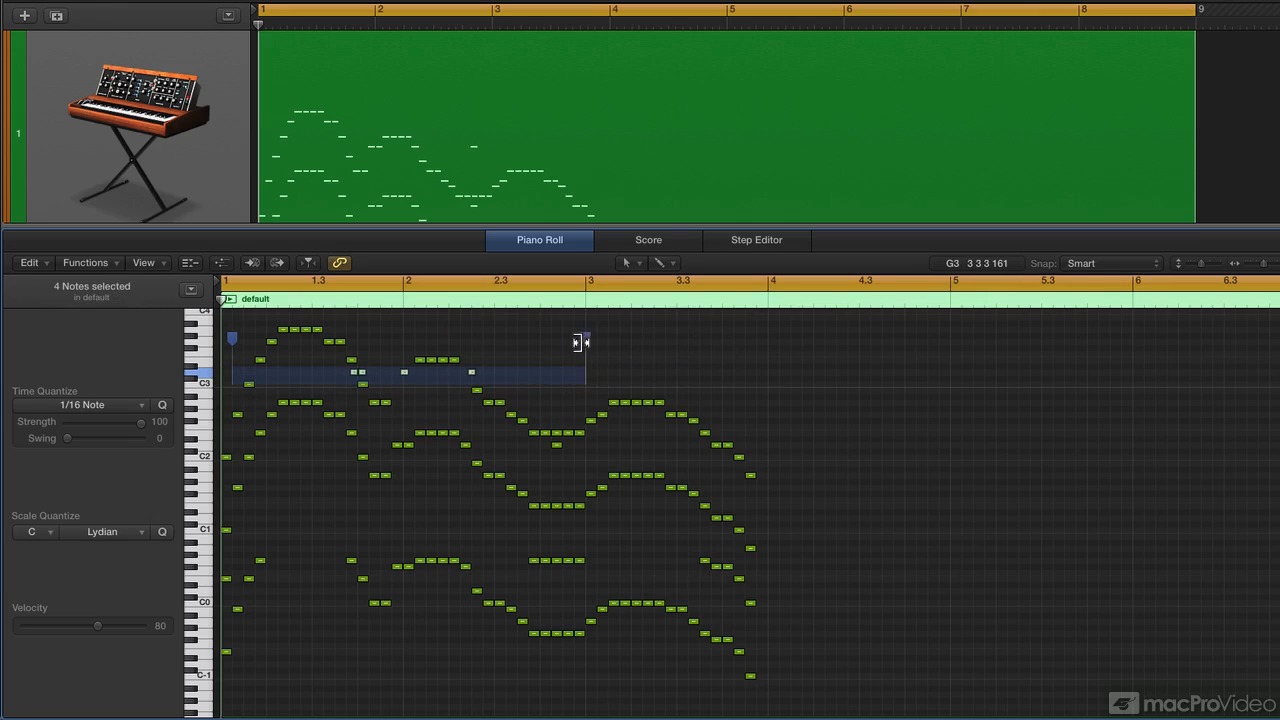
# - Select a 15-note cluster around bars 1–2, compress it with Time Handles and shift it later
pyautogui.moveTo(584, 344); pyautogui.dragTo(944, 348)
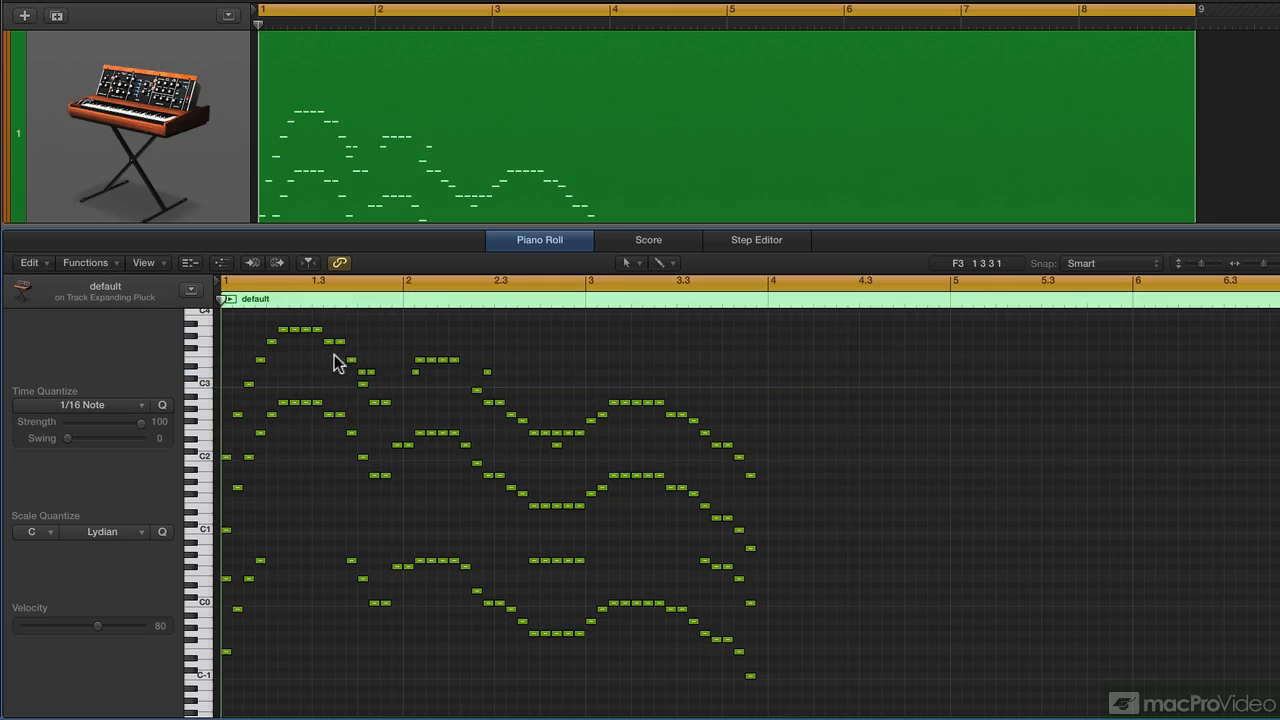
pyautogui.moveTo(336, 338); pyautogui.dragTo(556, 410)
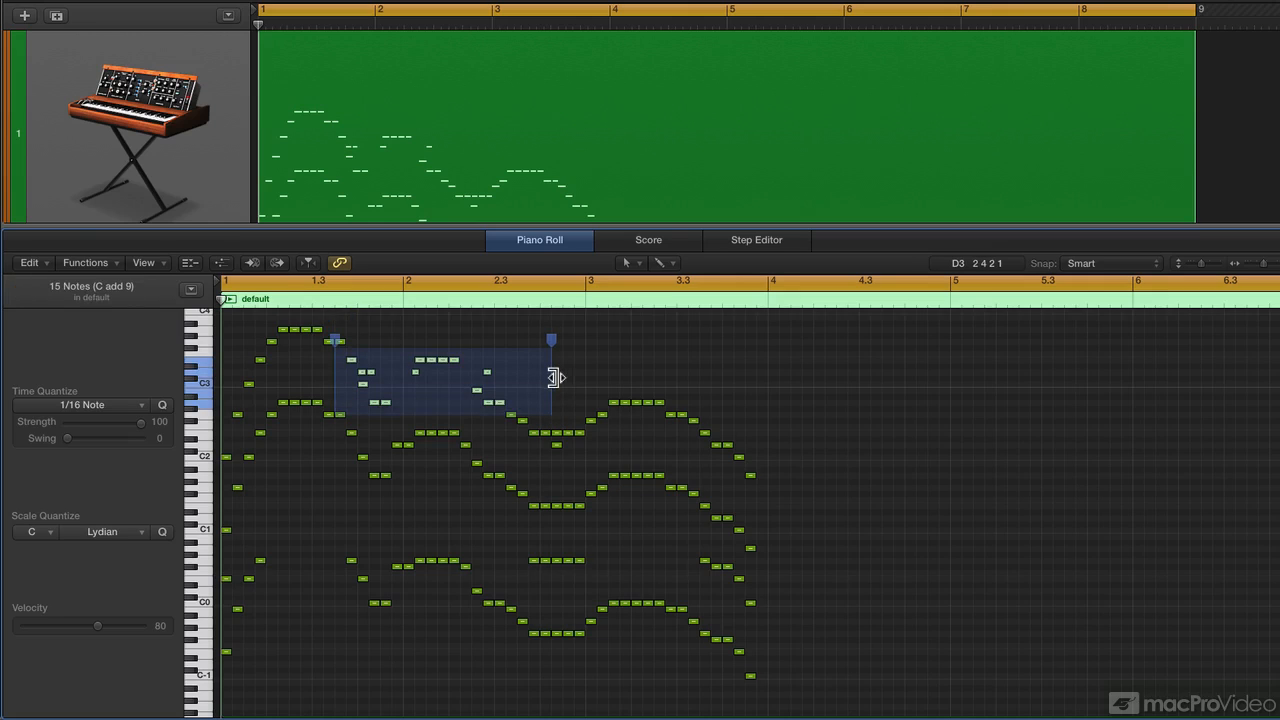
pyautogui.moveTo(552, 376); pyautogui.dragTo(410, 374)
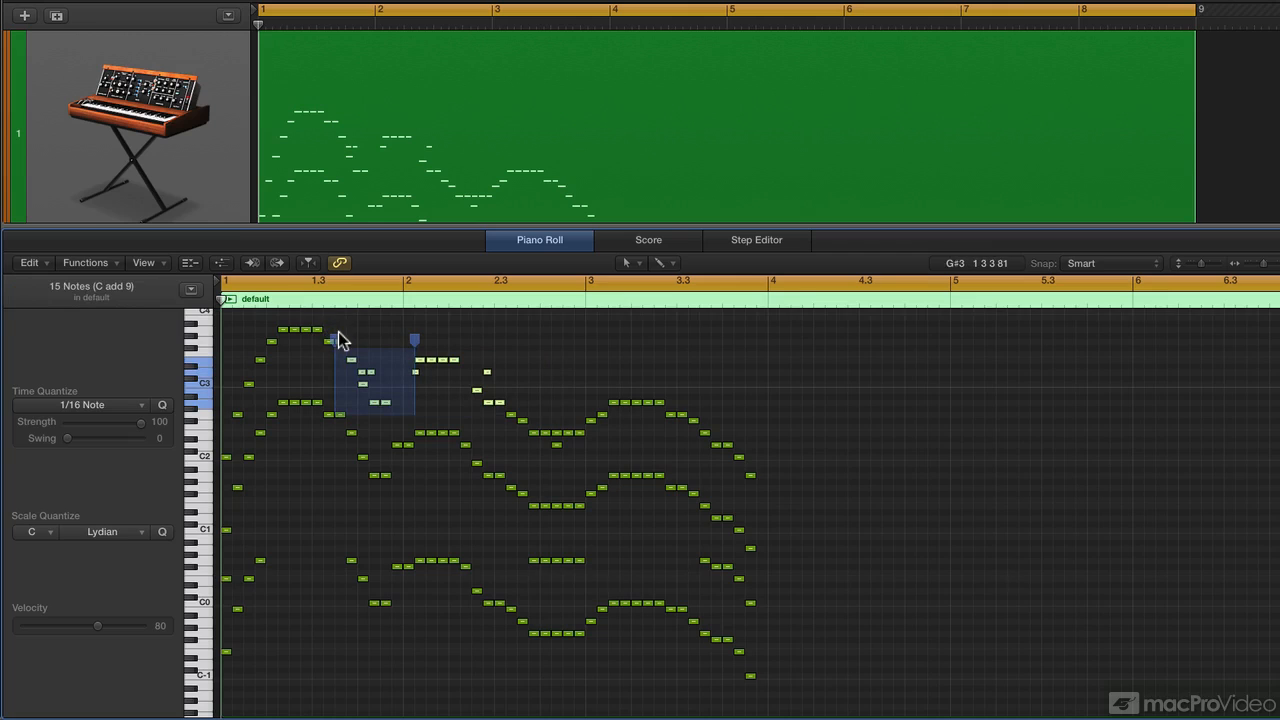
pyautogui.moveTo(370, 380); pyautogui.dragTo(440, 380)
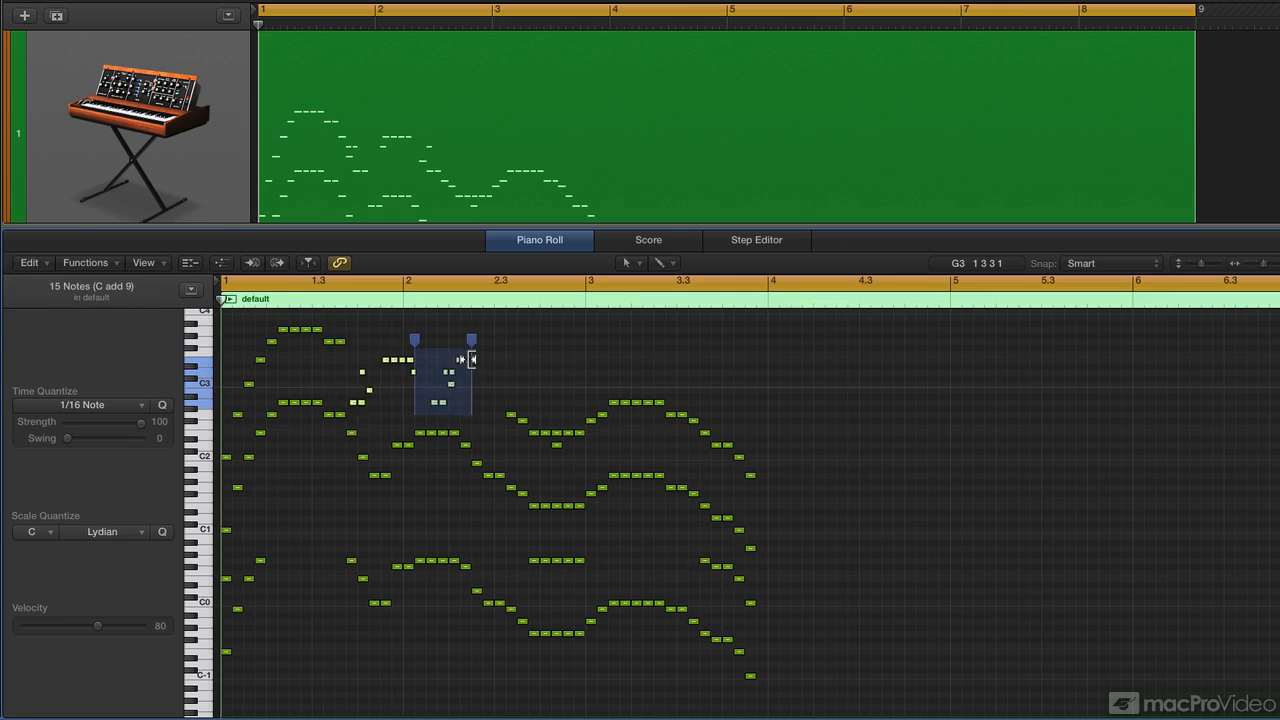